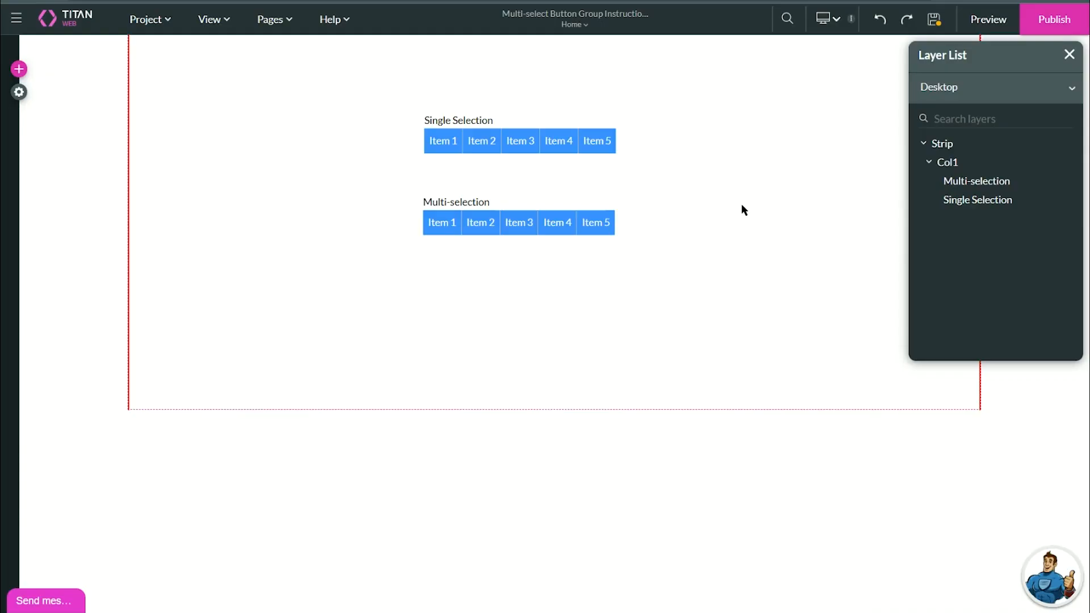
- Save the page design and tick Multiple Selection in the Multi-selection group's settings
click(480, 141)
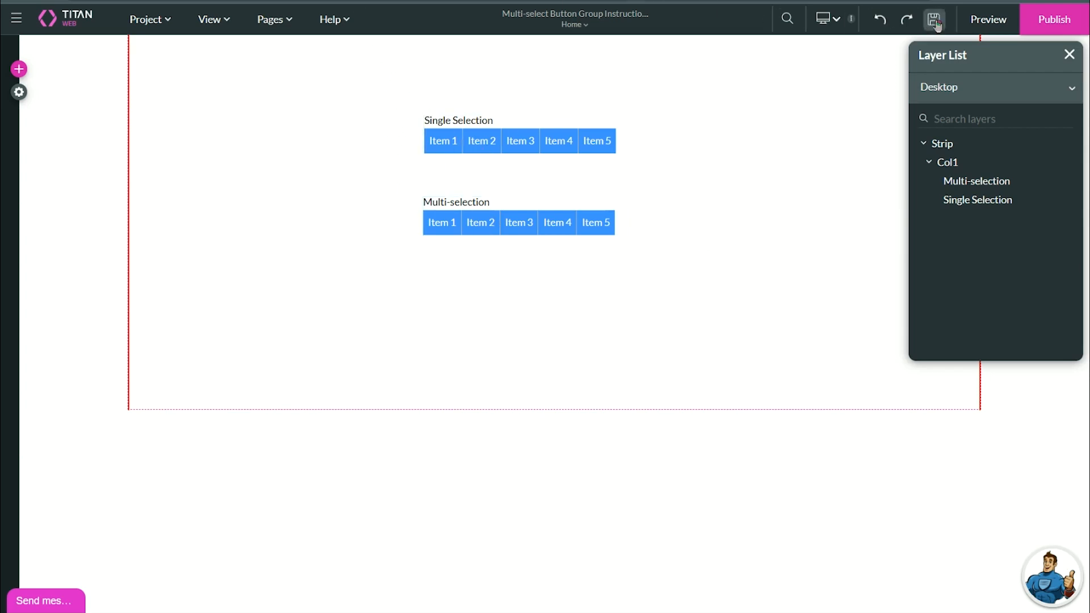
click(988, 19)
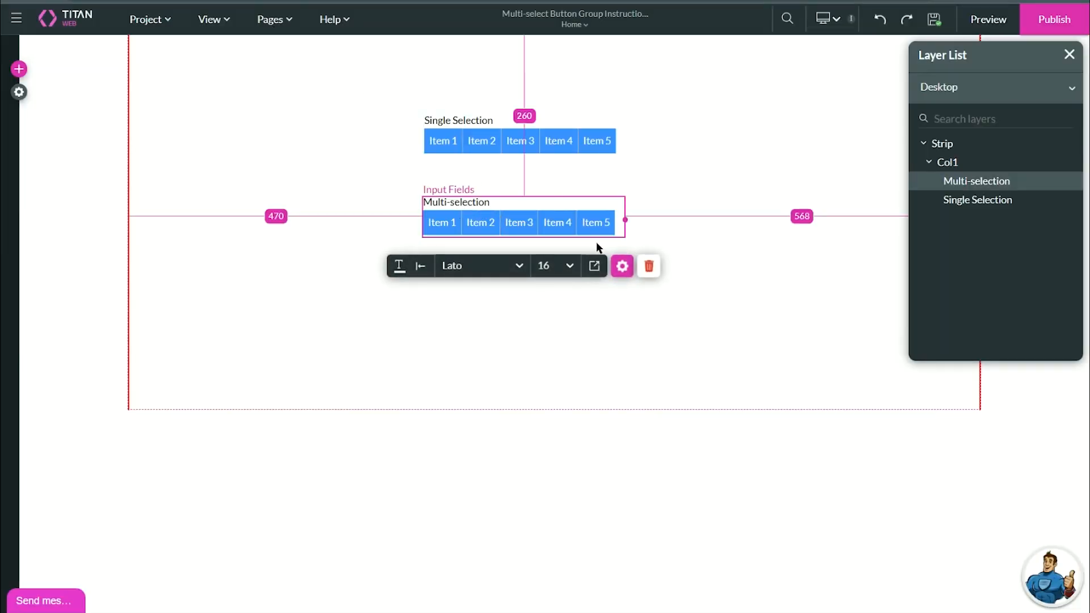
click(621, 266)
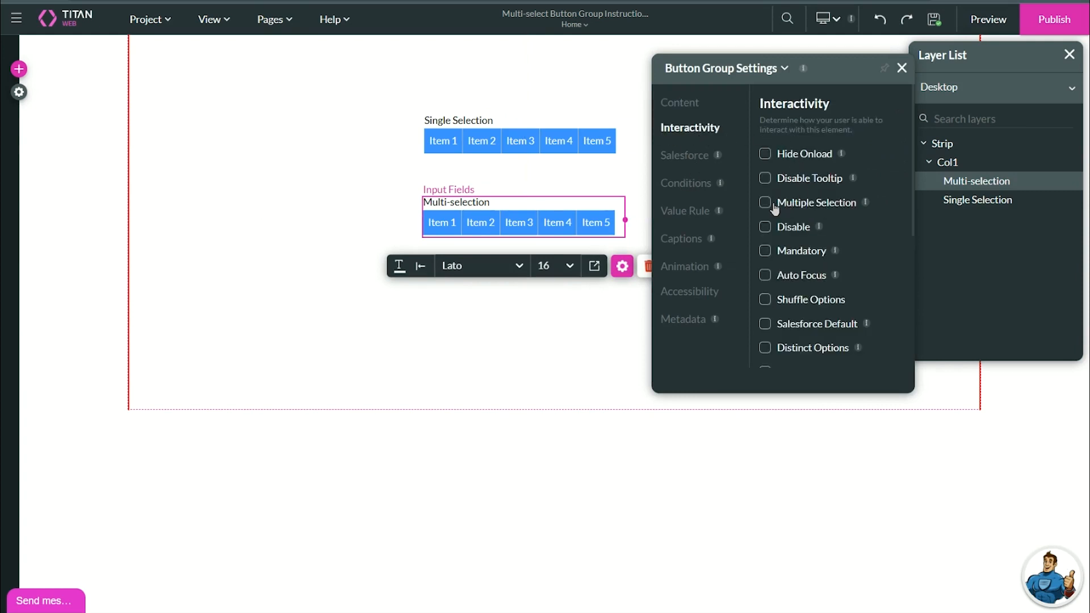
click(765, 203)
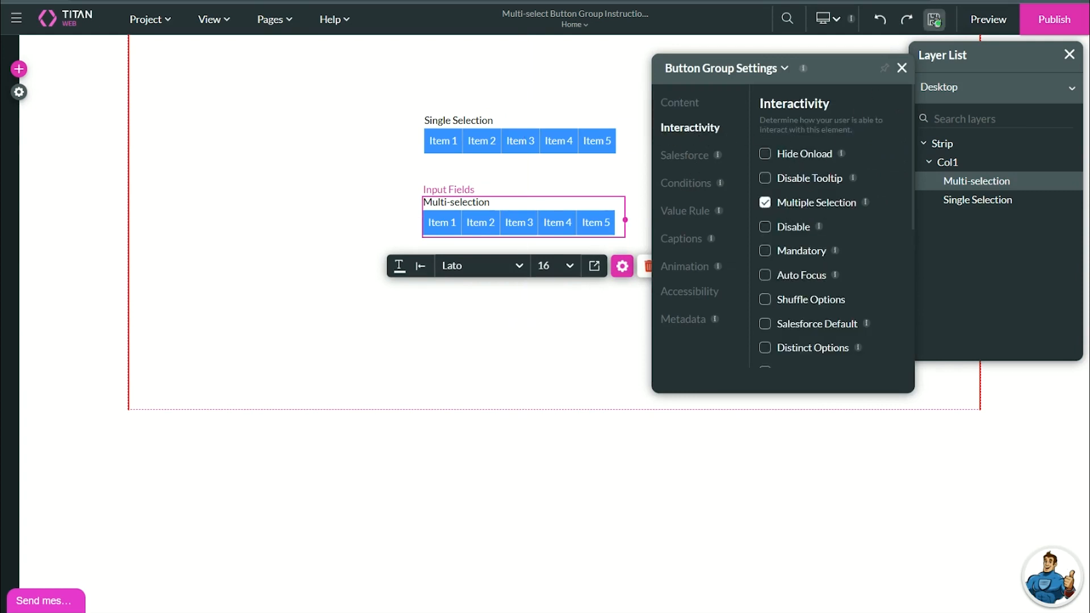
- Add a text field and create a condition for when Multi-selection Value changes
click(988, 18)
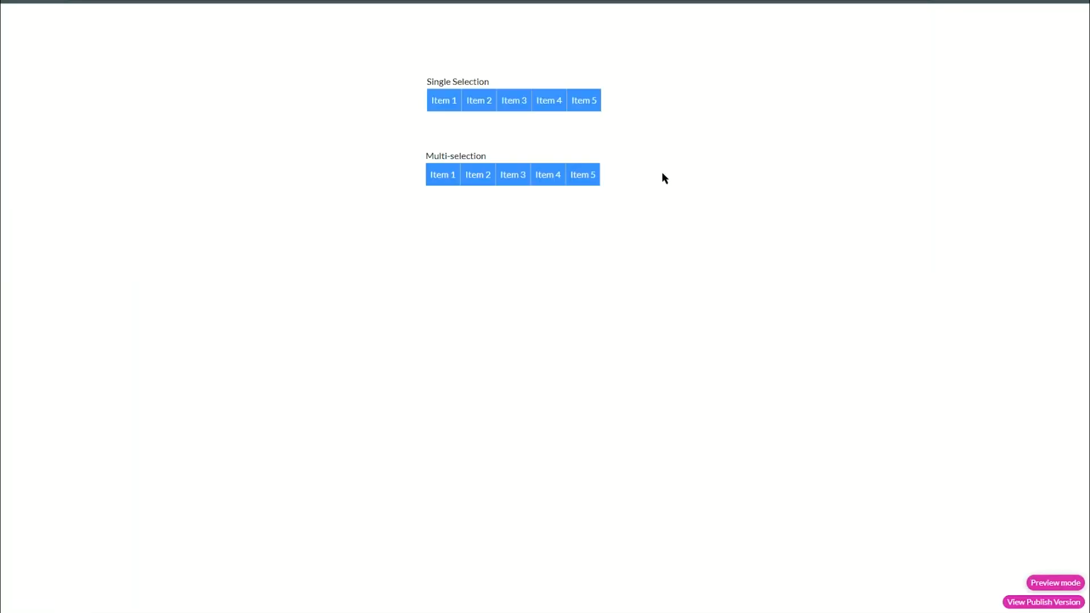
click(478, 174)
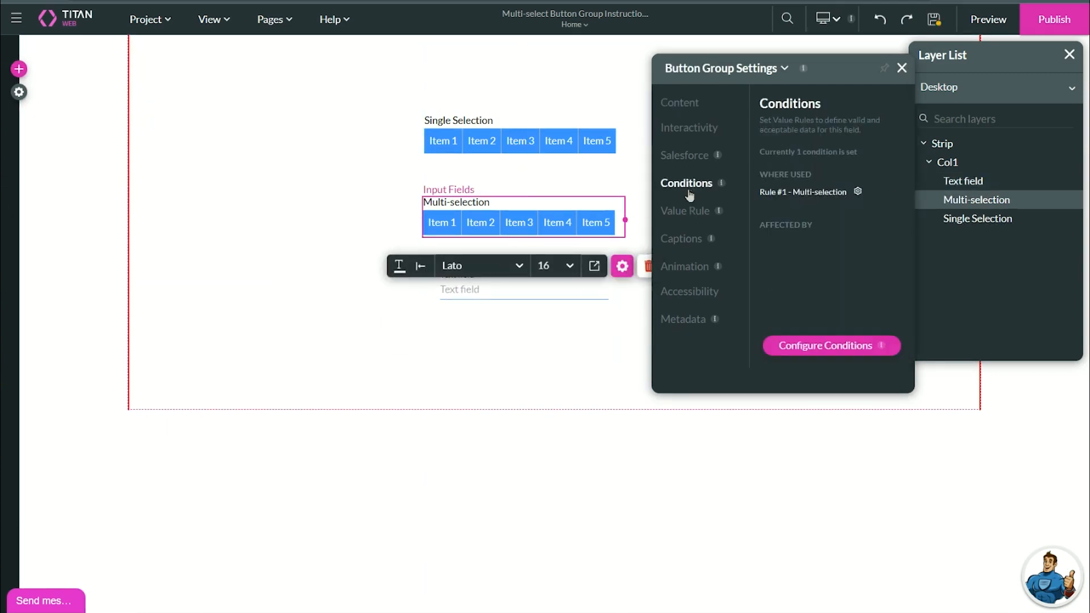
click(831, 345)
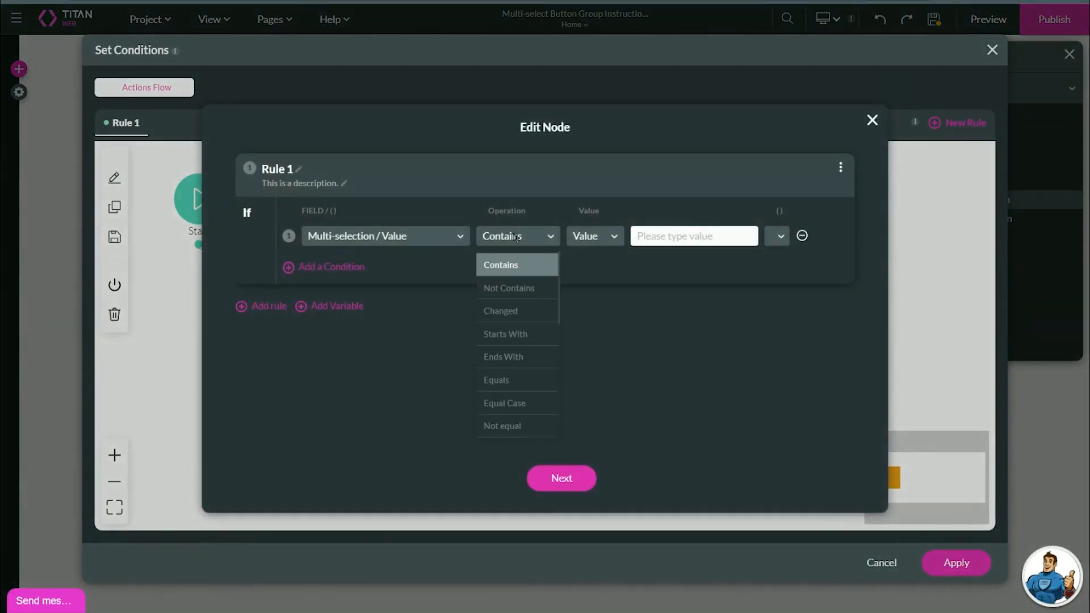
click(500, 311)
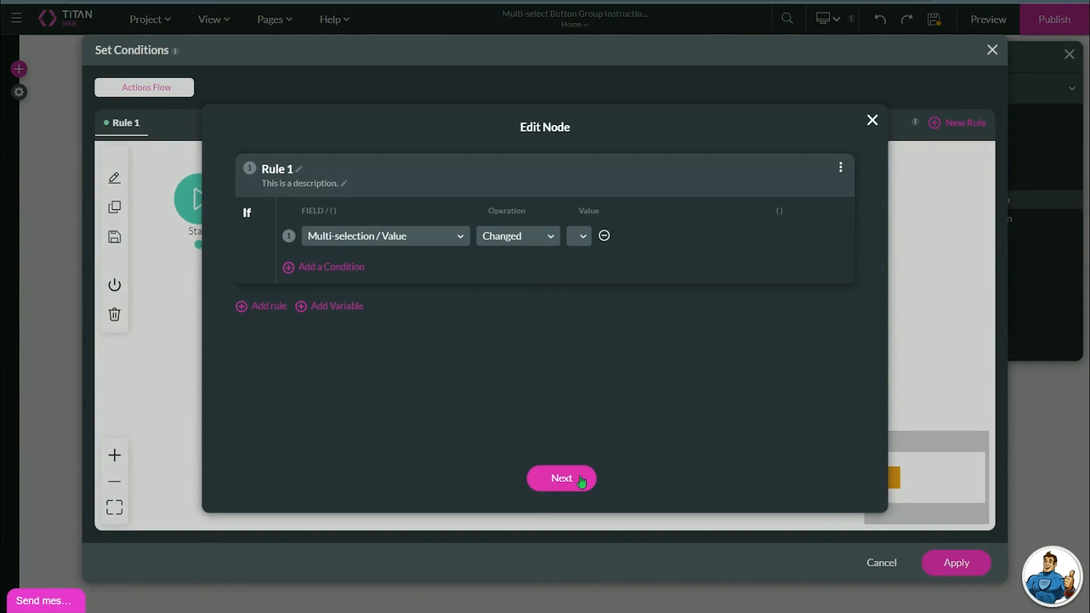
click(561, 478)
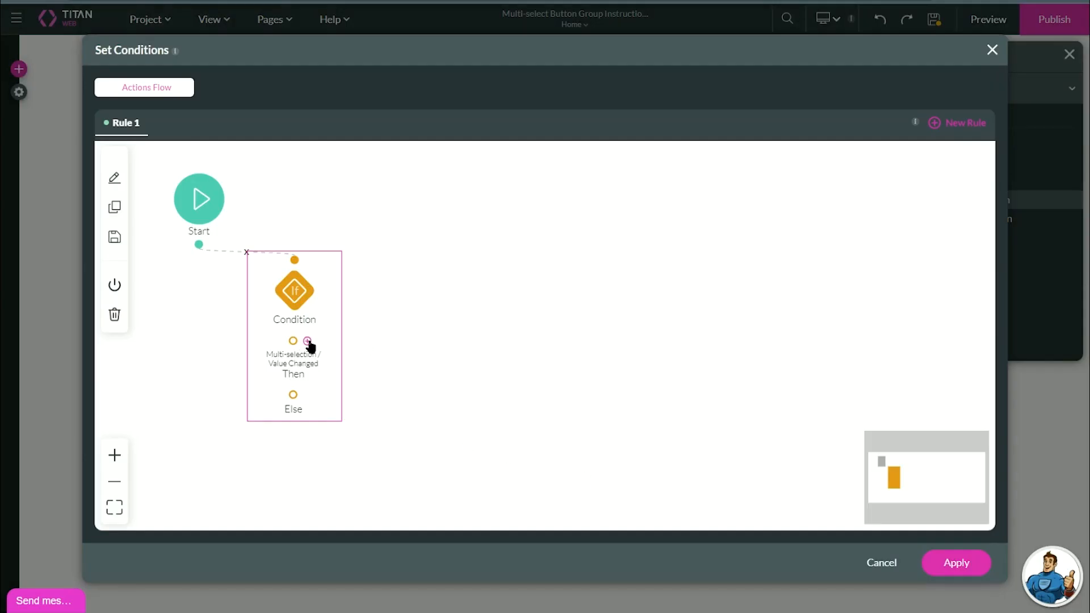
- Add a Then action setting the Text field from Multi-selection Value, and apply the rule
click(306, 342)
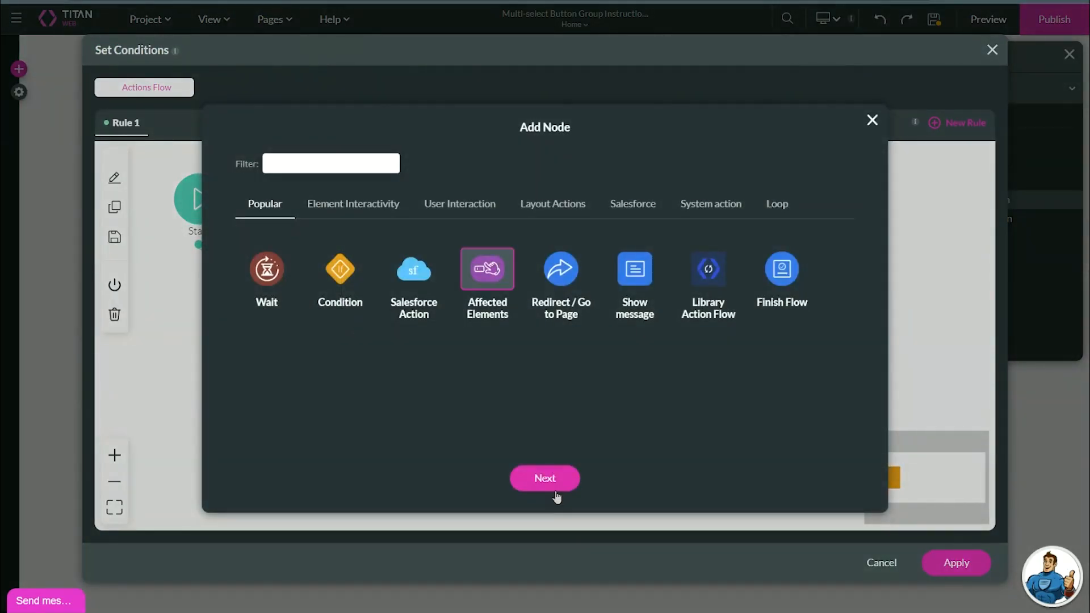
click(544, 478)
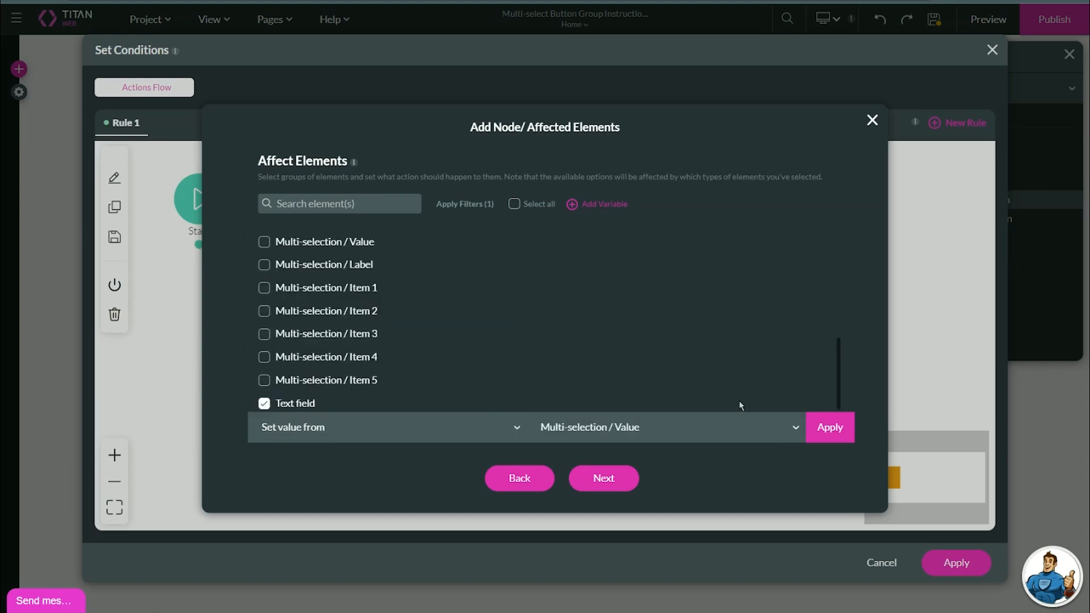
click(604, 478)
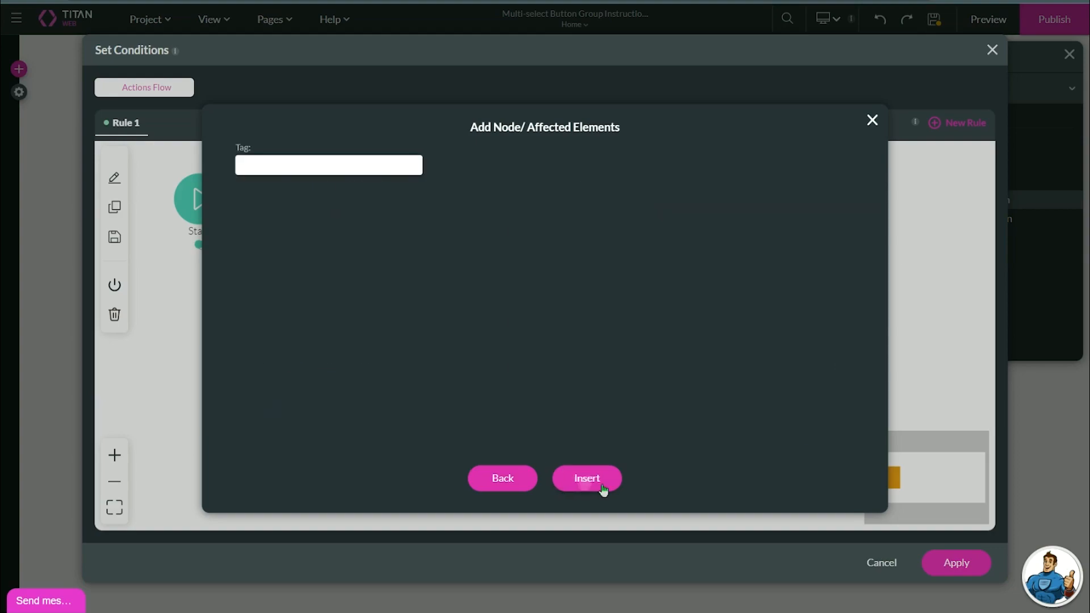
click(587, 477)
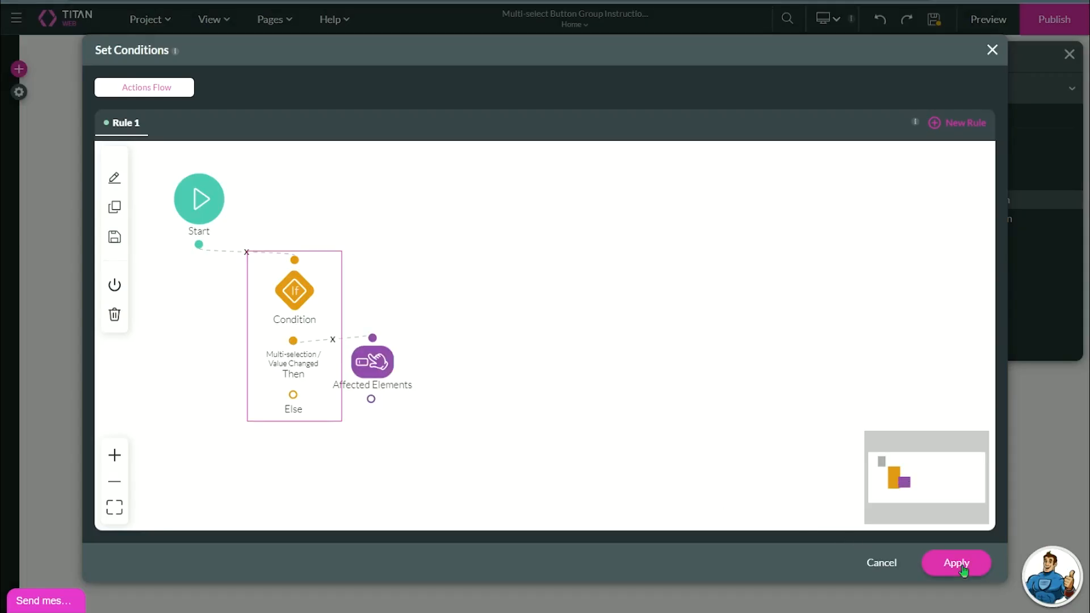
click(956, 563)
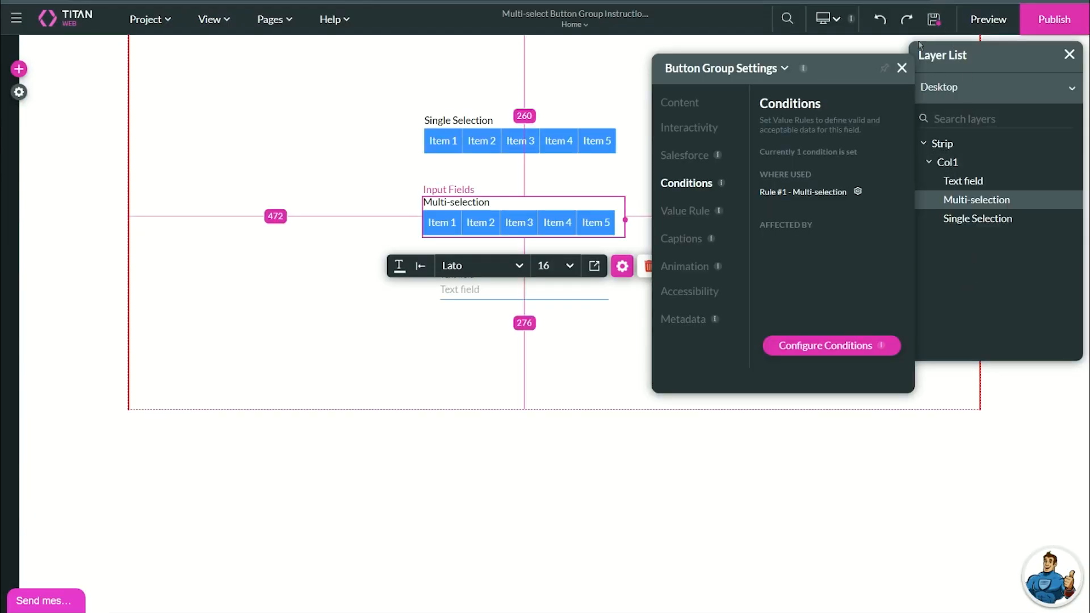
- Preview the page and toggle two Multi-selection items to see keys fill the field
click(987, 19)
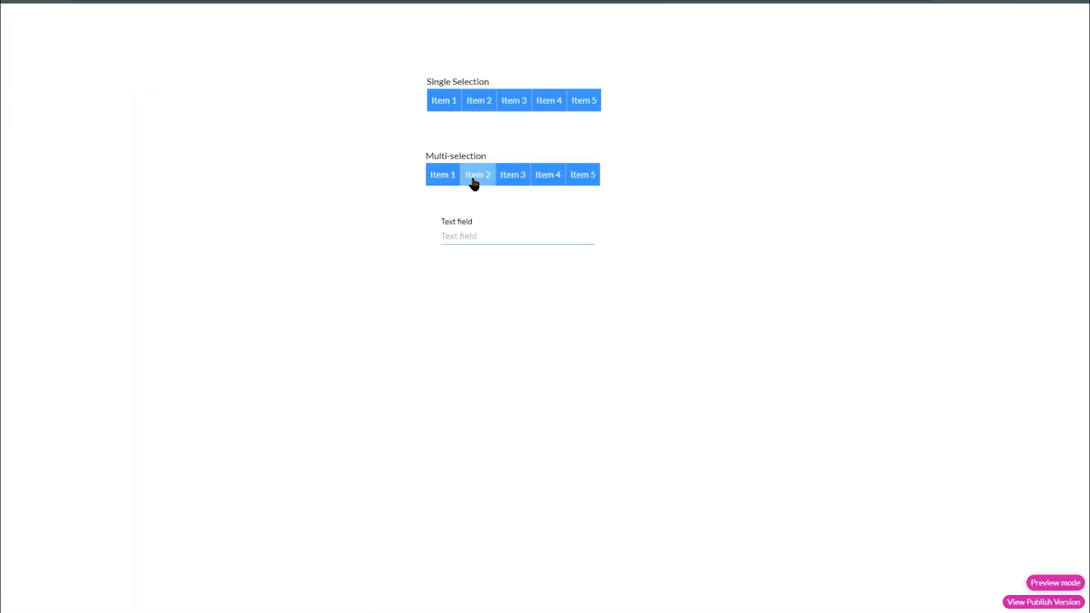
click(548, 175)
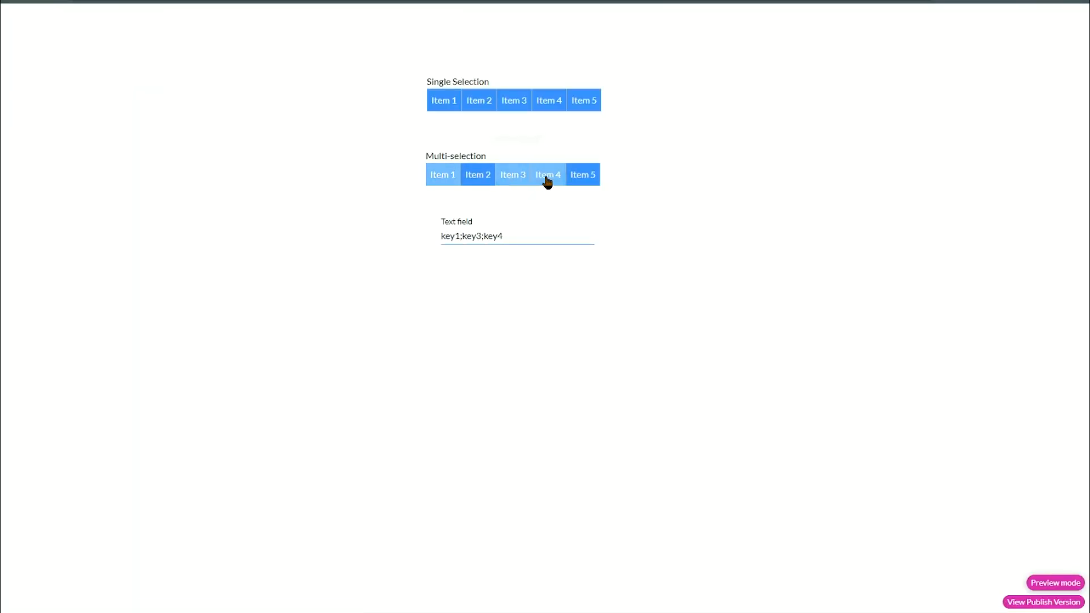
click(583, 174)
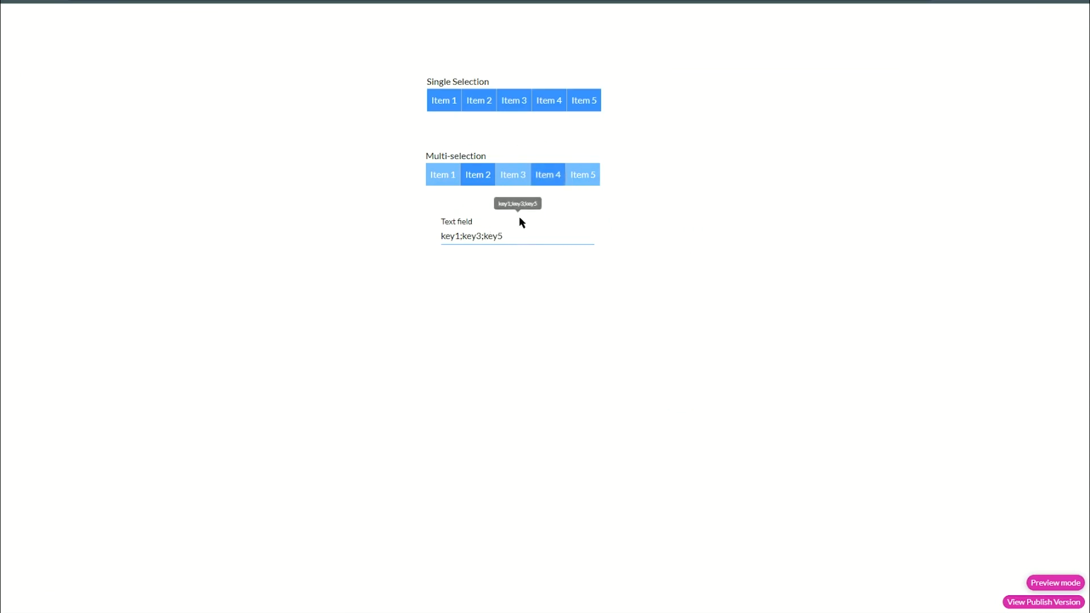